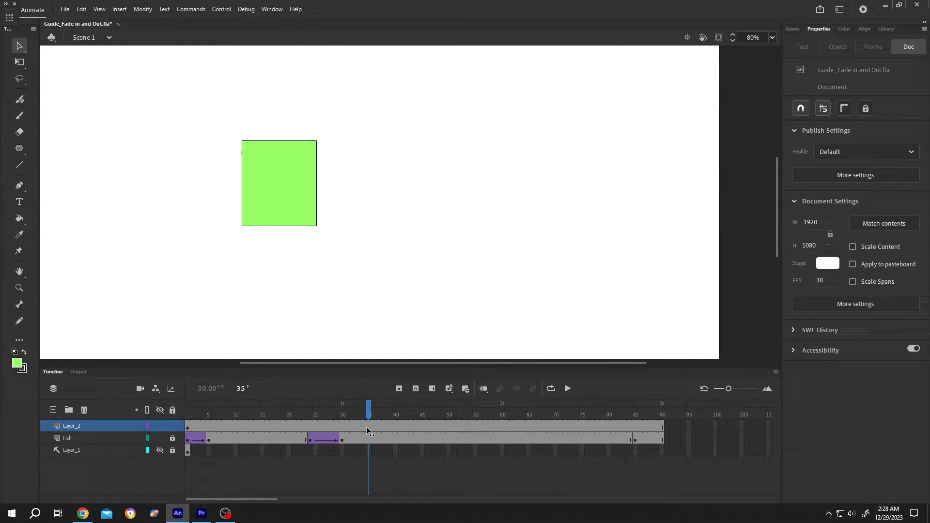
# Add a new layer above the fish layers and name it XXX
pyautogui.click(267, 409)
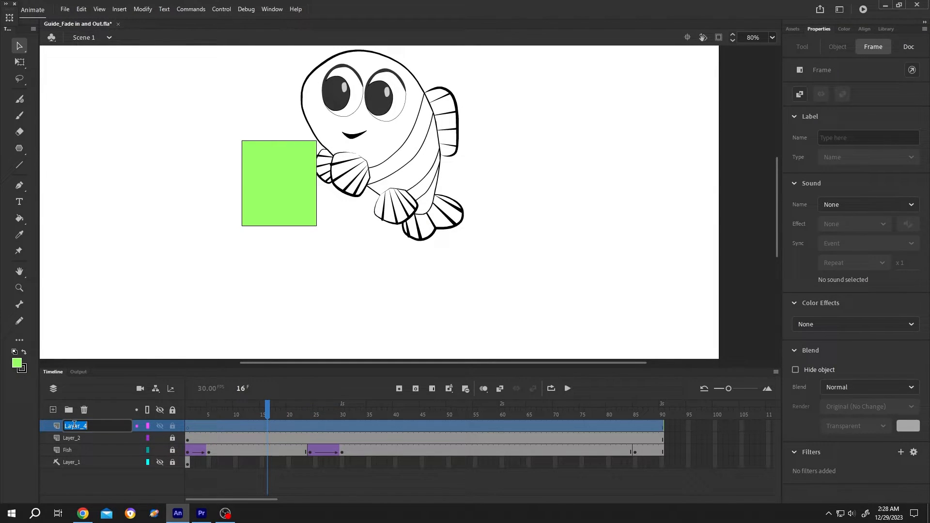
pyautogui.write('XXX')
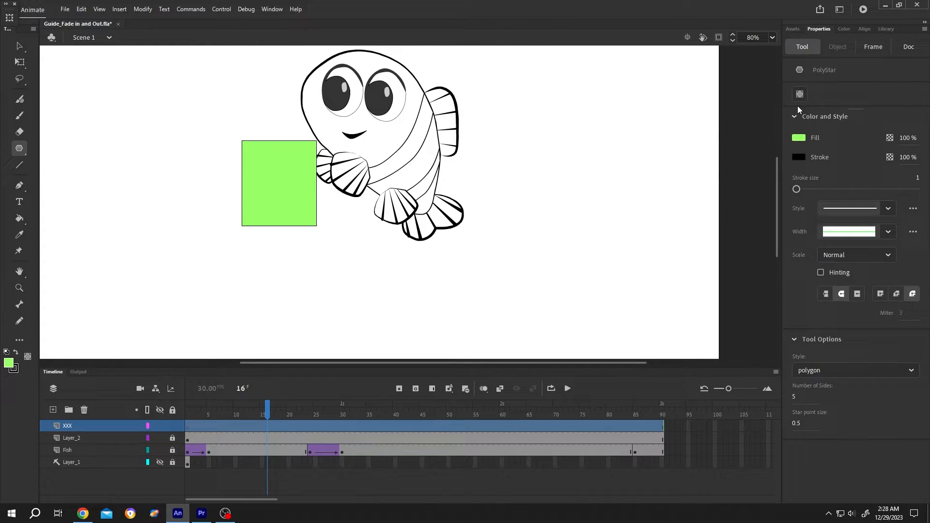
# Draw a green pentagon on layer XXX over the fish's head
pyautogui.moveTo(380, 95); pyautogui.dragTo(430, 151)
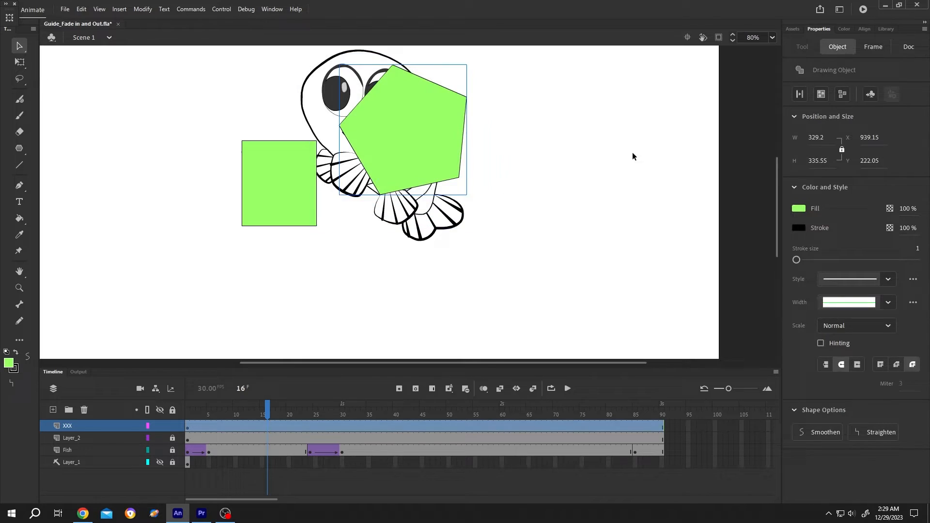
pyautogui.click(872, 47)
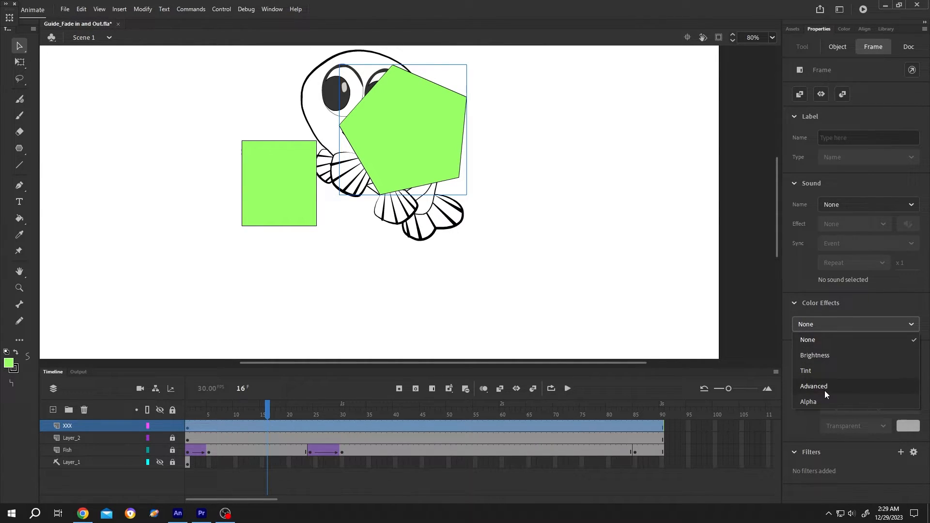
# Apply an Alpha effect to the XXX frame, trying opacities before settling on 12%
pyautogui.click(809, 402)
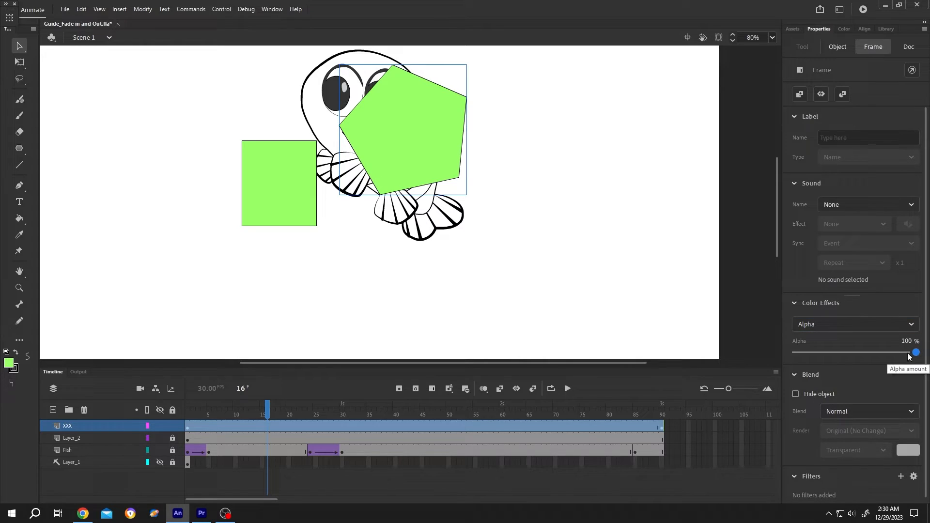
pyautogui.moveTo(915, 352); pyautogui.dragTo(805, 351)
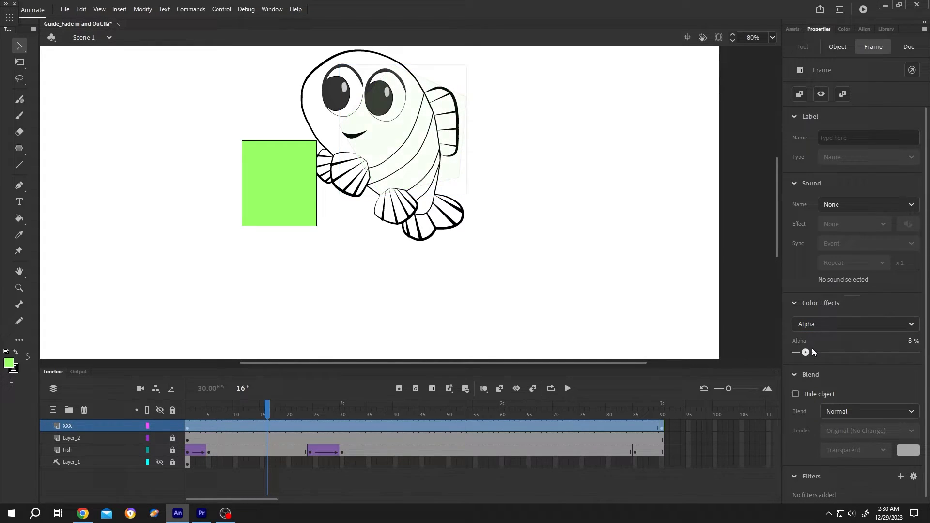
pyautogui.moveTo(805, 351); pyautogui.dragTo(891, 352)
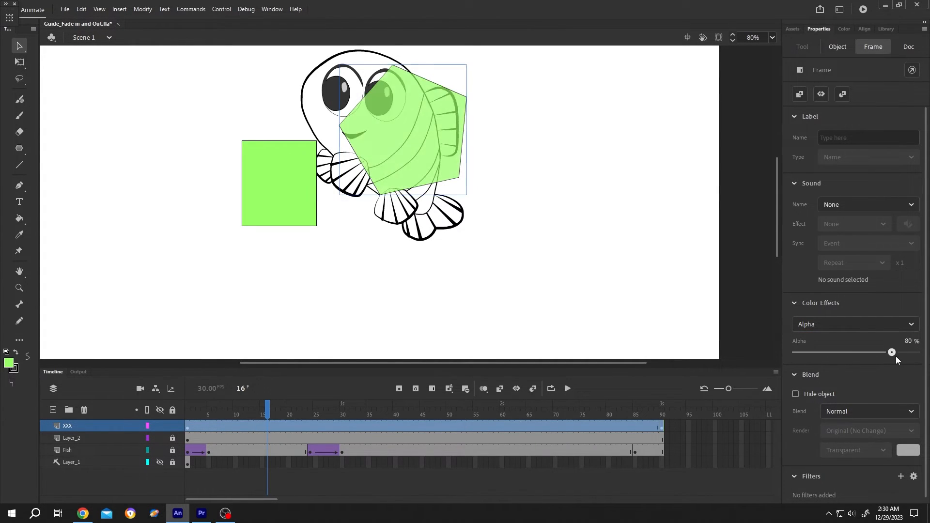
pyautogui.moveTo(891, 353); pyautogui.dragTo(915, 352)
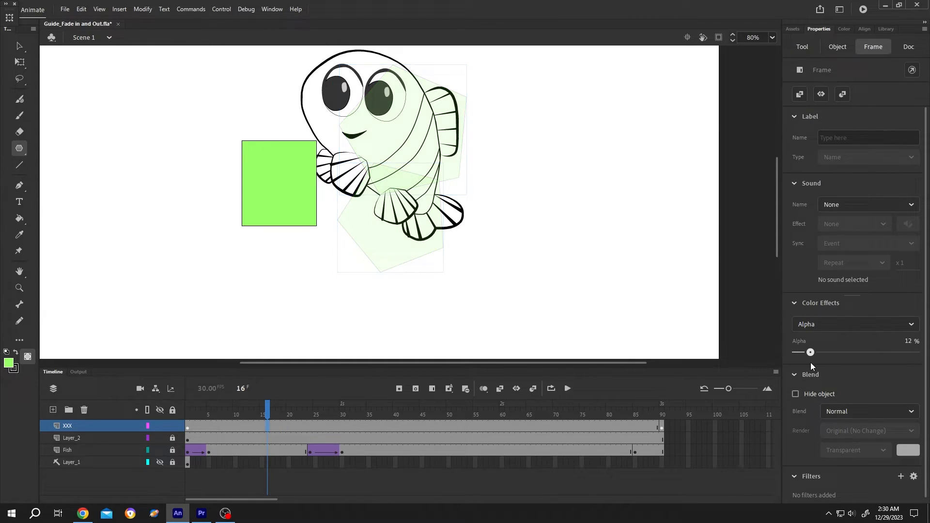
# Restore 100% frame alpha and convert the upper pentagon to graphic symbol 'xxx'
pyautogui.moveTo(810, 352); pyautogui.dragTo(916, 352)
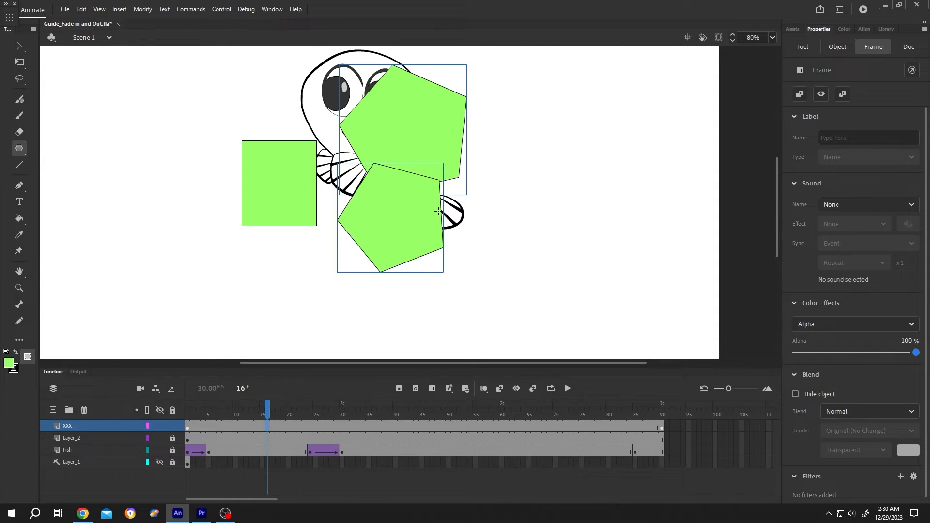
pyautogui.click(425, 127)
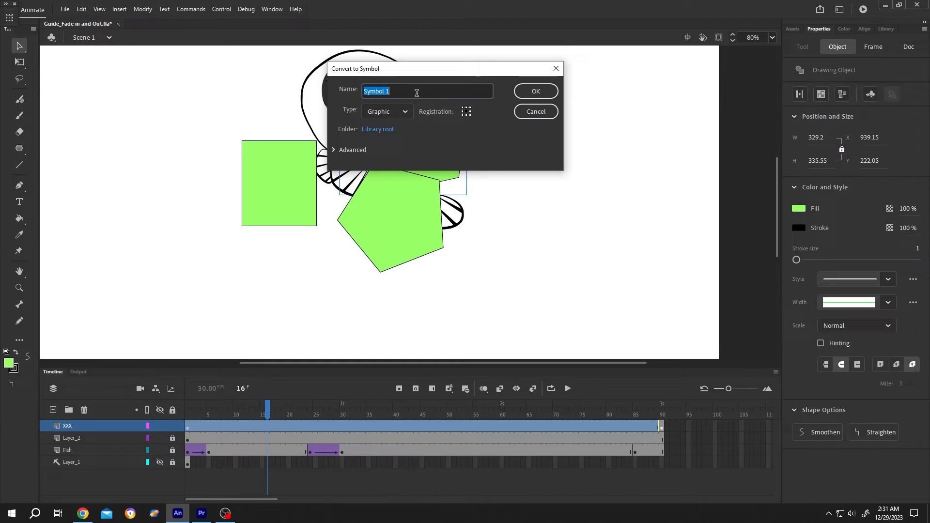
pyautogui.write('xxx')
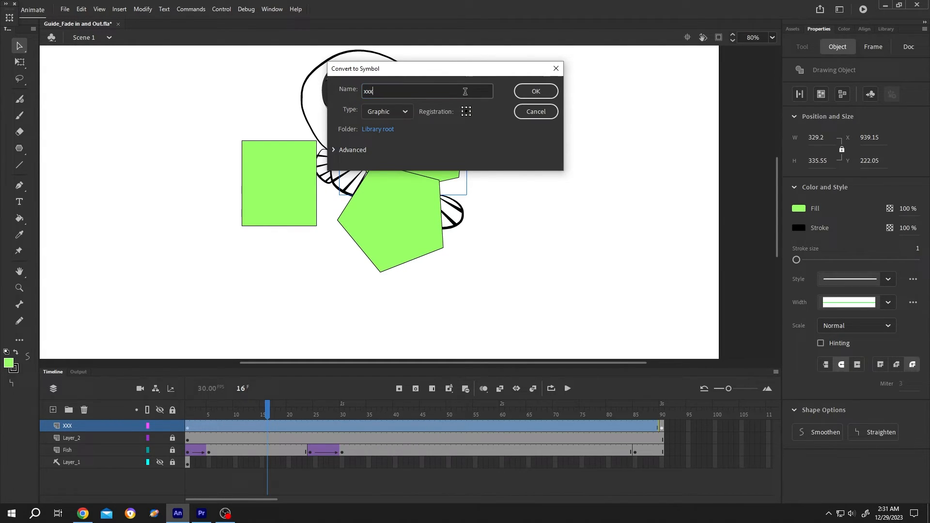
pyautogui.click(535, 90)
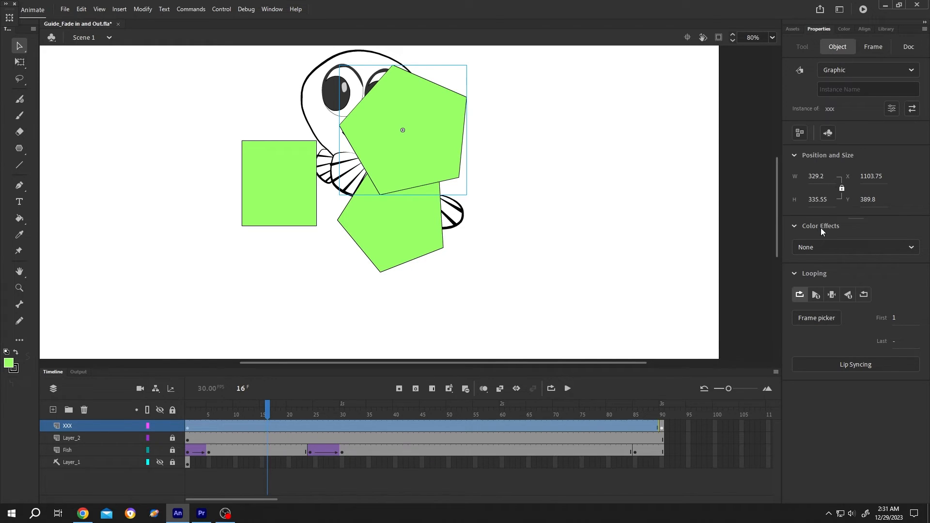
# Apply an Alpha color effect to the xxx instance, leaving it at 100%
pyautogui.click(853, 246)
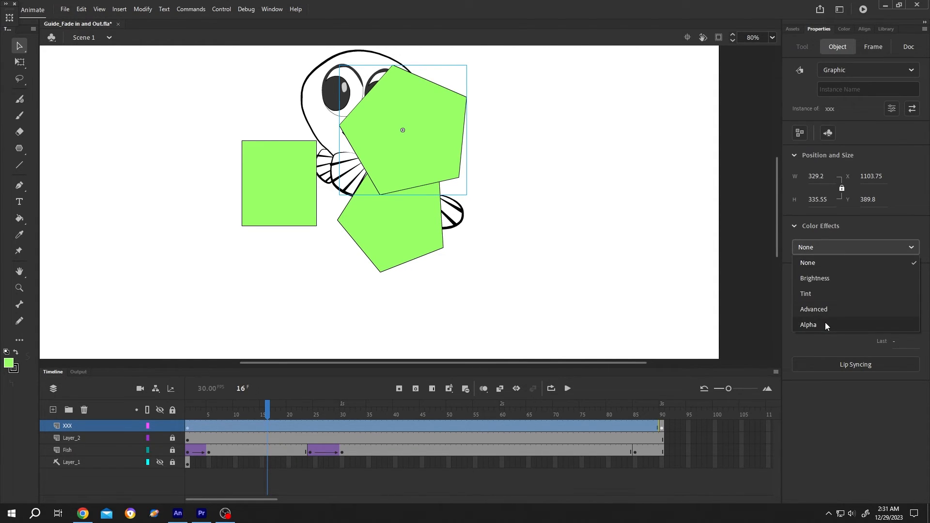
pyautogui.click(808, 325)
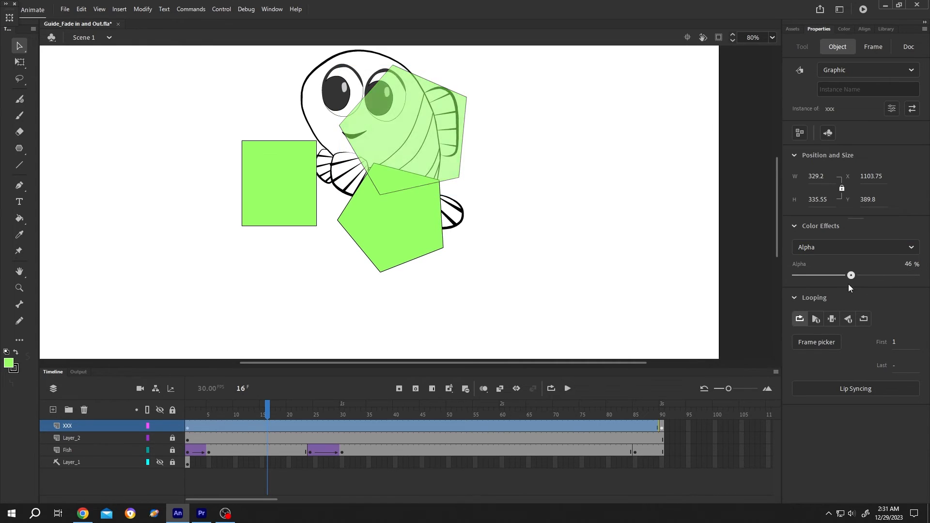
pyautogui.moveTo(851, 275); pyautogui.dragTo(915, 274)
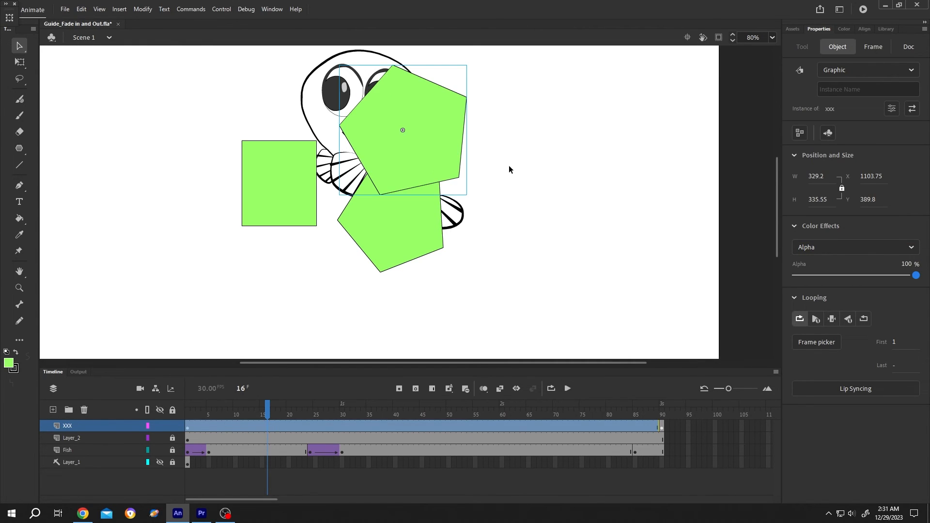